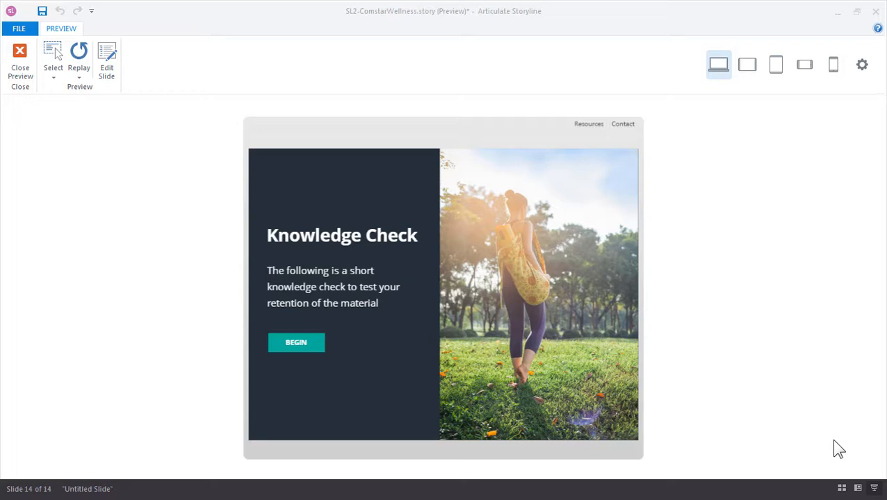
mouse_move(347, 235)
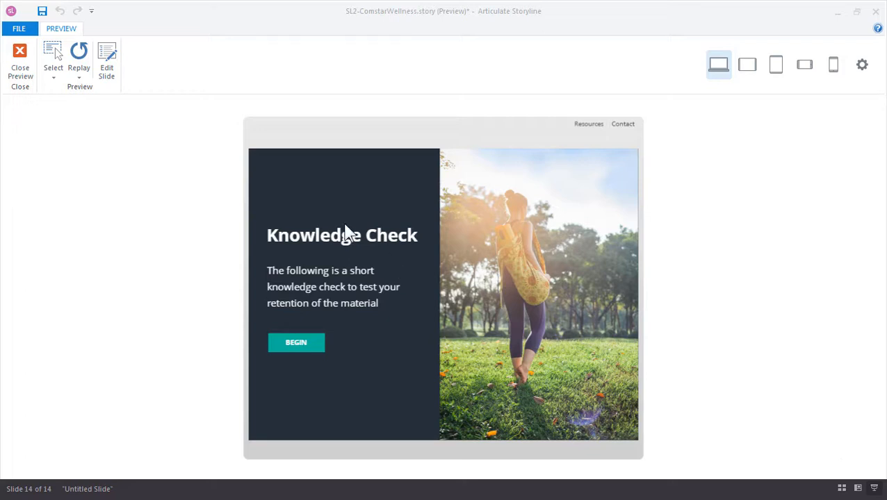
mouse_move(400, 355)
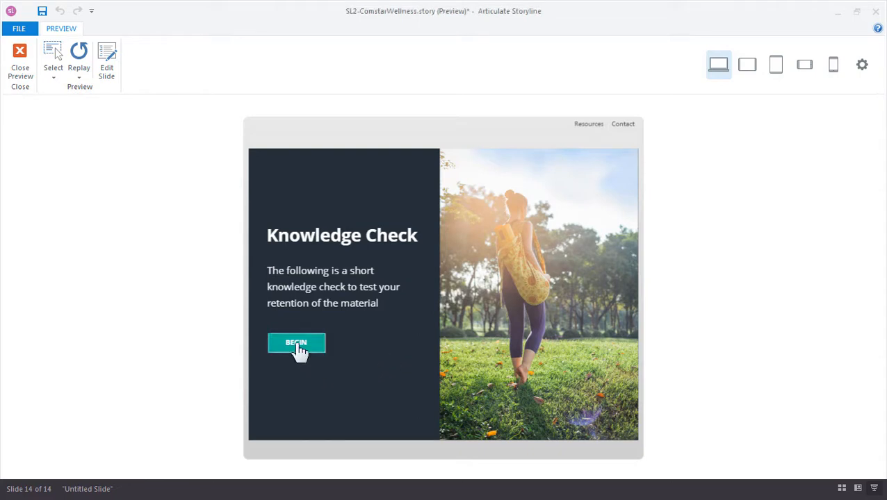
Step: Begin the Knowledge Check to reach the first question on job performance
click(296, 343)
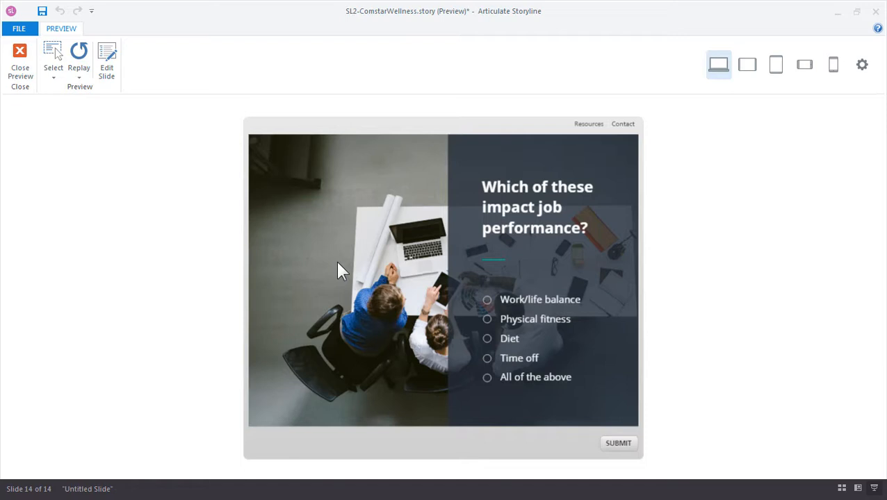
mouse_move(520, 302)
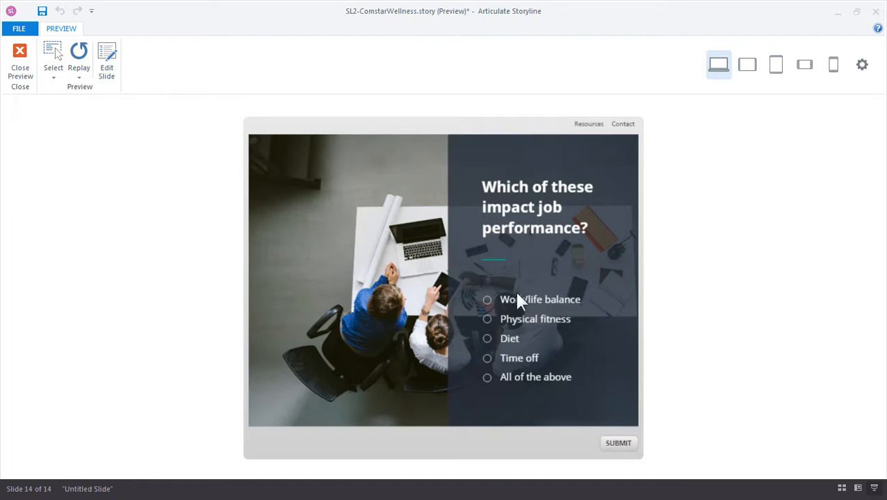
Step: Answer the job performance question with 'All of the above' and submit it
click(486, 377)
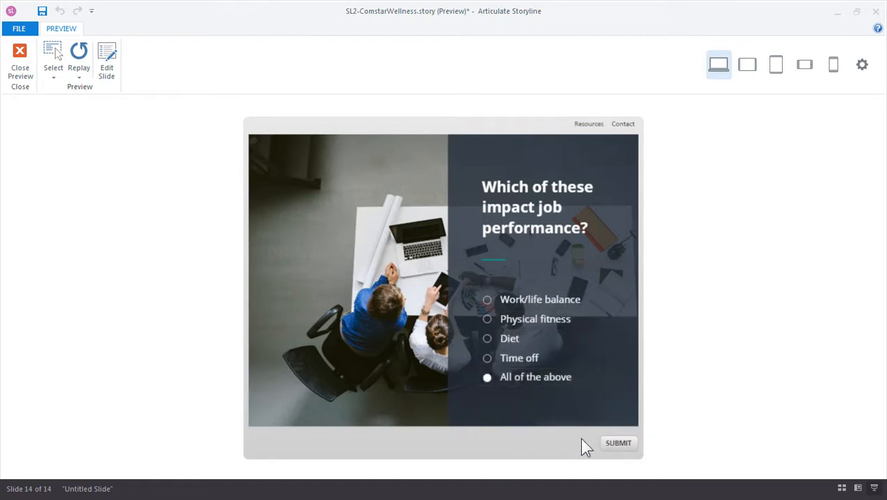
click(618, 442)
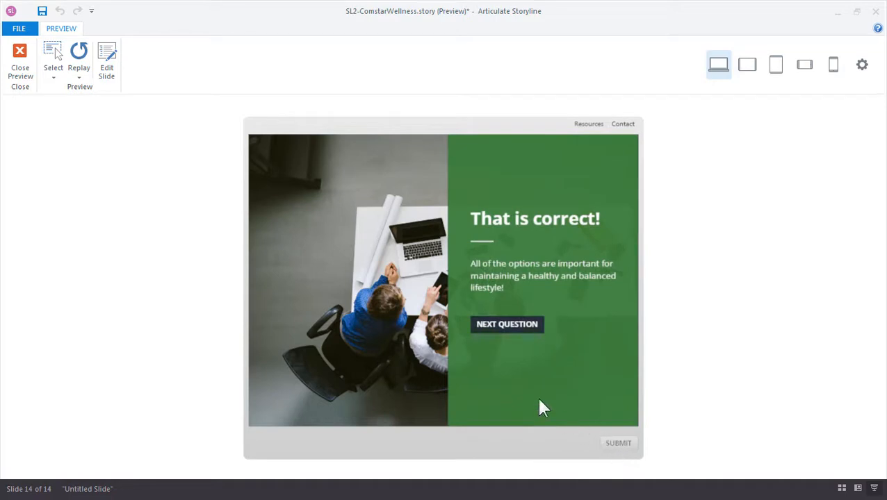
mouse_move(507, 330)
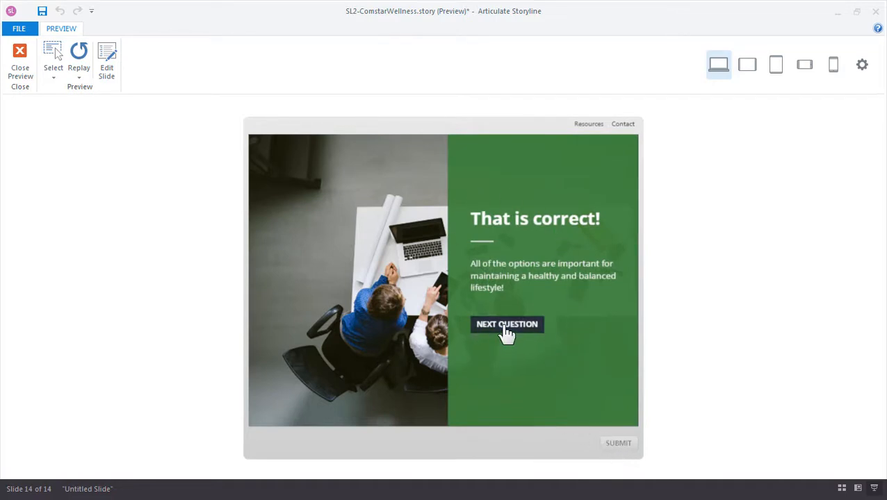
Step: Go to Anna's stress question, answer 'take a 30-minute walk', and submit
click(507, 324)
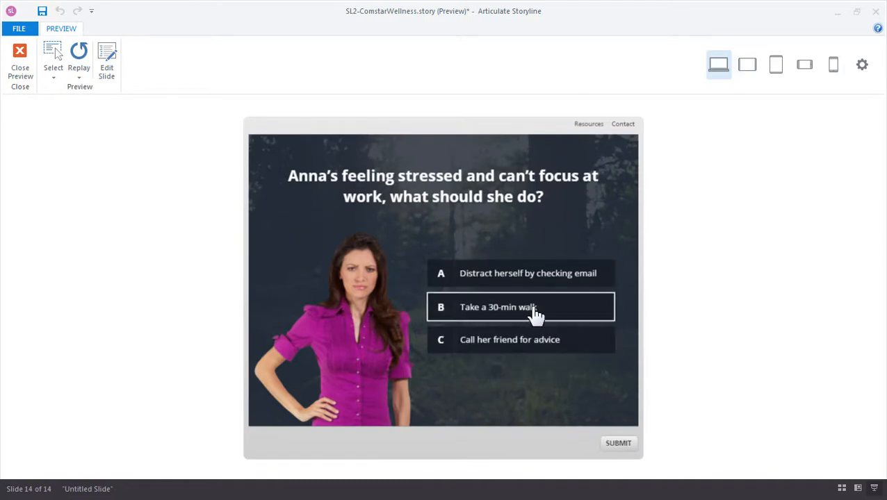
click(617, 443)
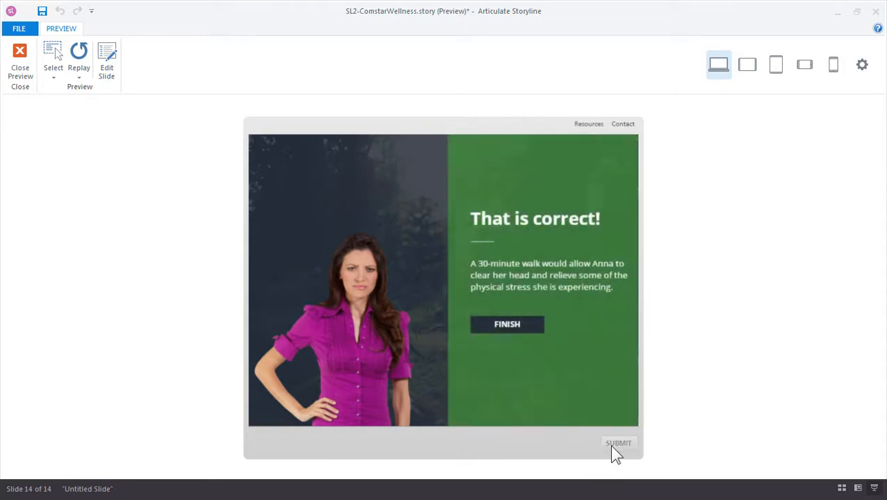
click(506, 324)
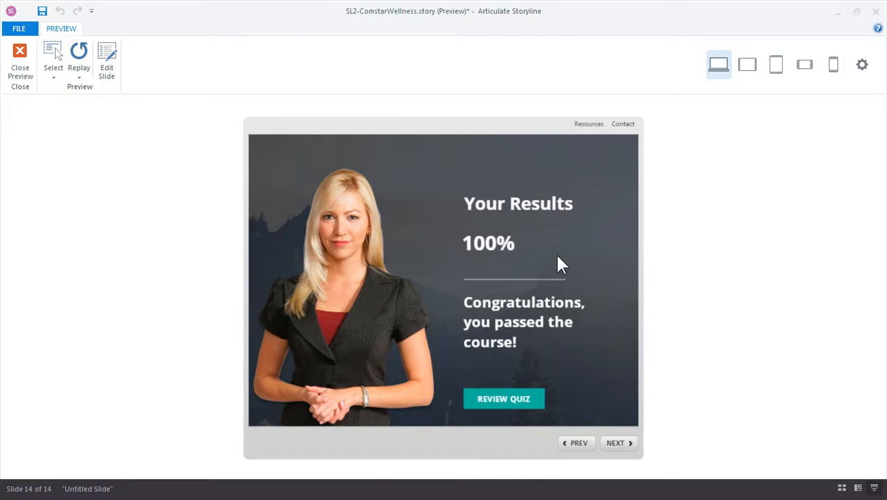
mouse_move(511, 410)
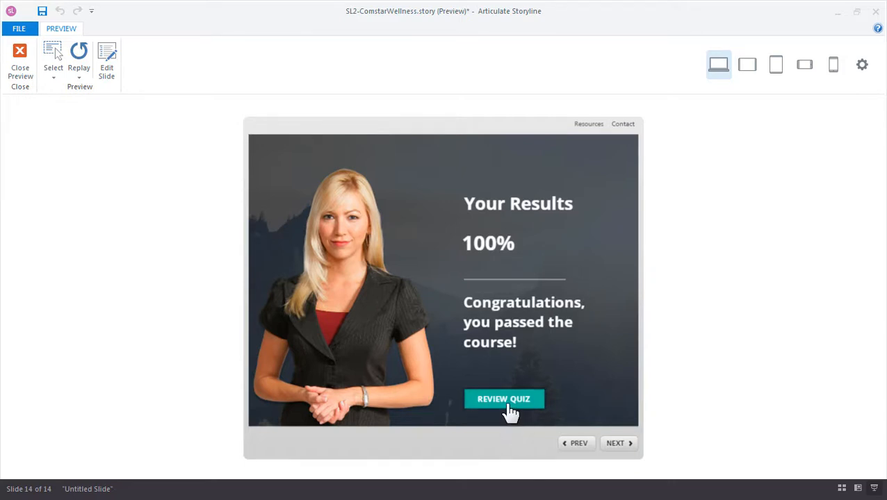
mouse_move(541, 395)
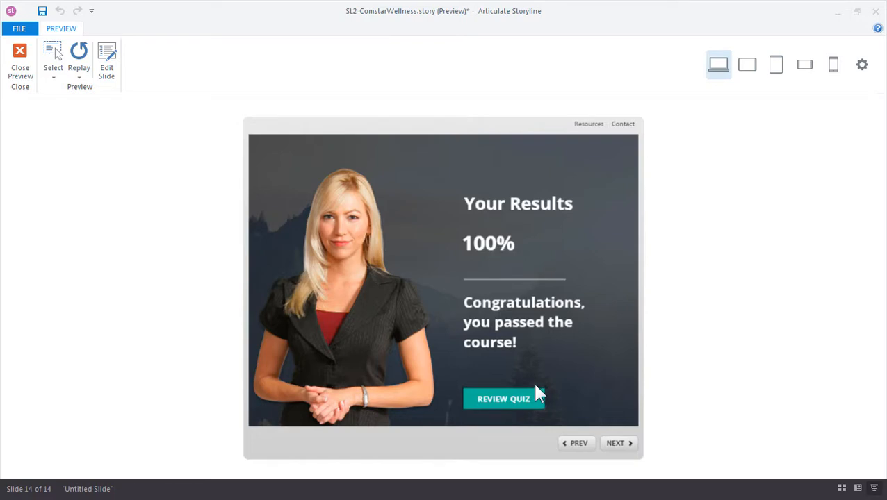